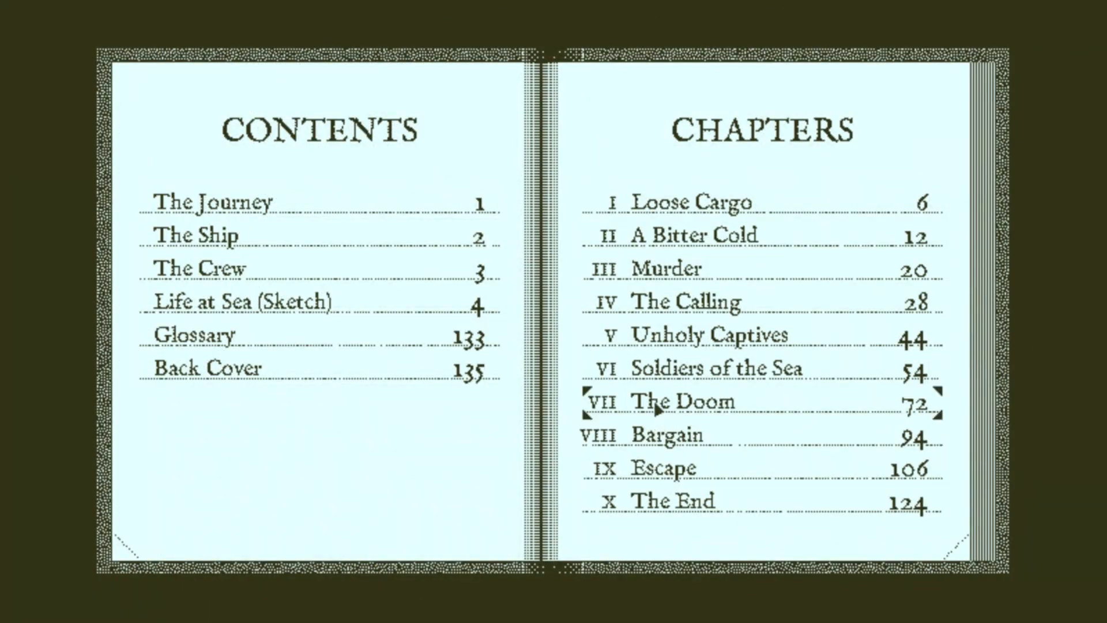
Step: Jump from the Contents page to chapter VII, 'The Doom'
click(675, 400)
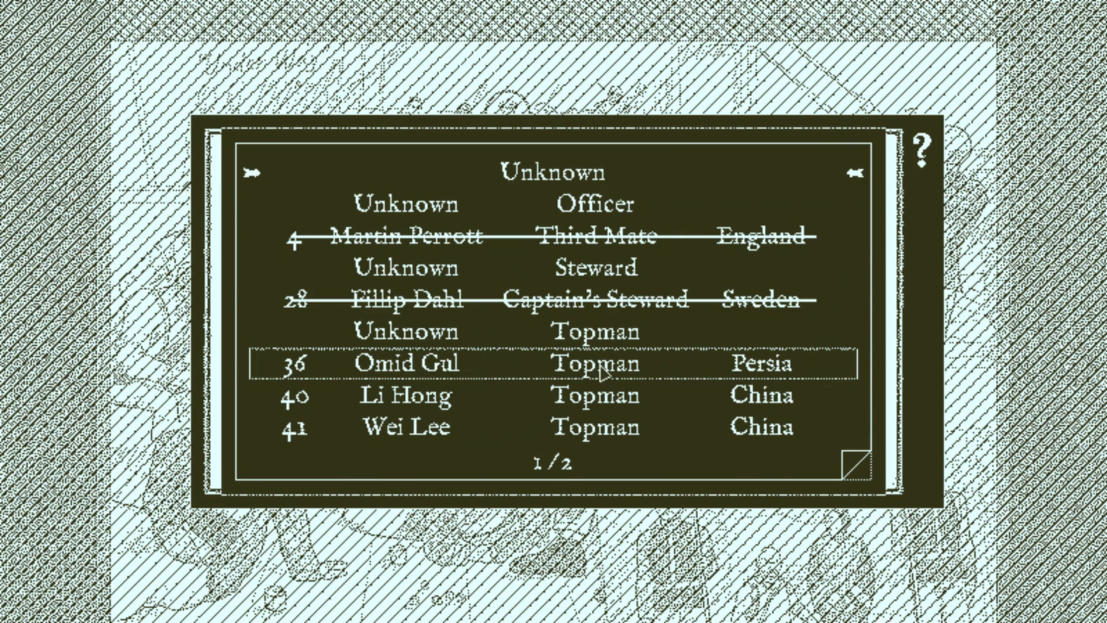
Step: Choose a Topman name for the unidentified body from the crew name list
click(406, 363)
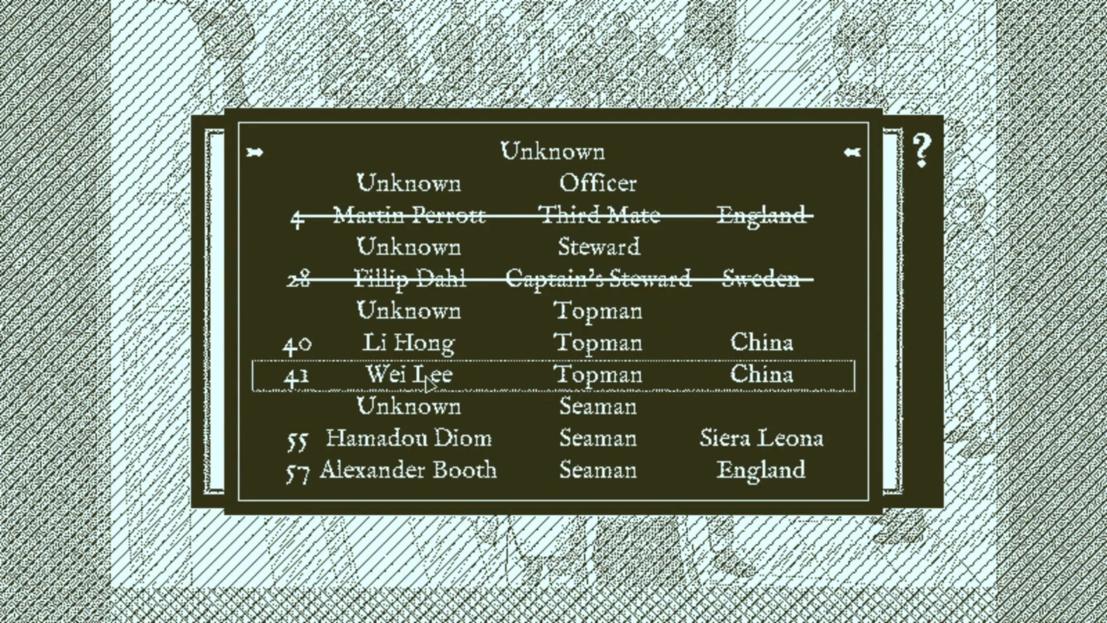
Step: Turn the logbook to its back cover, page 135 with the skull illustration
click(408, 373)
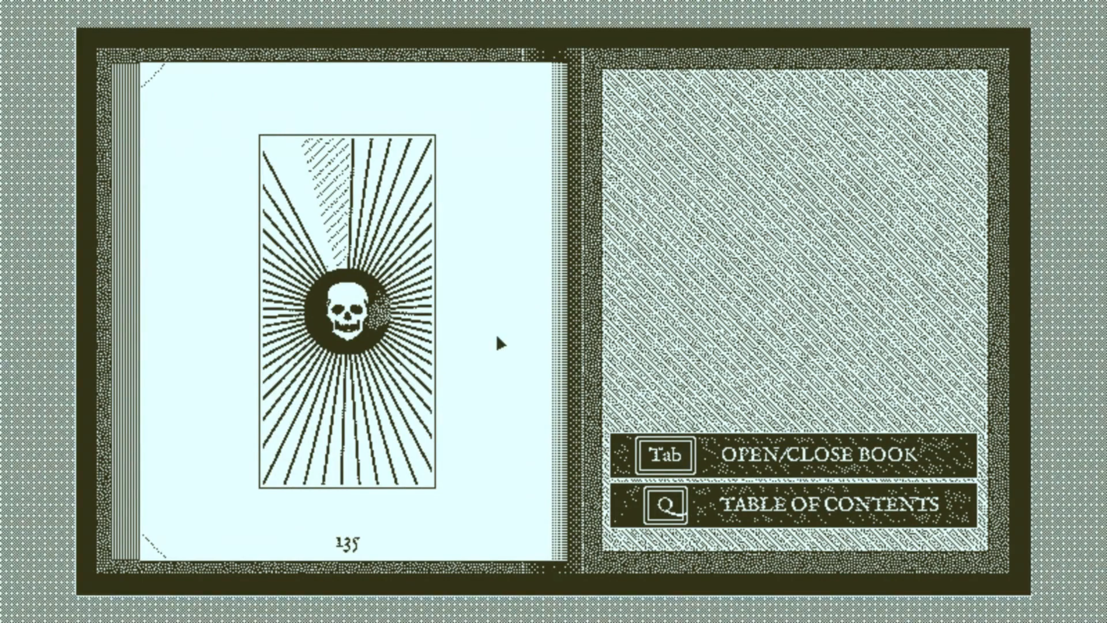
Step: Bring up the logbook's Table of Contents with Q, landing on Glossary
key(q)
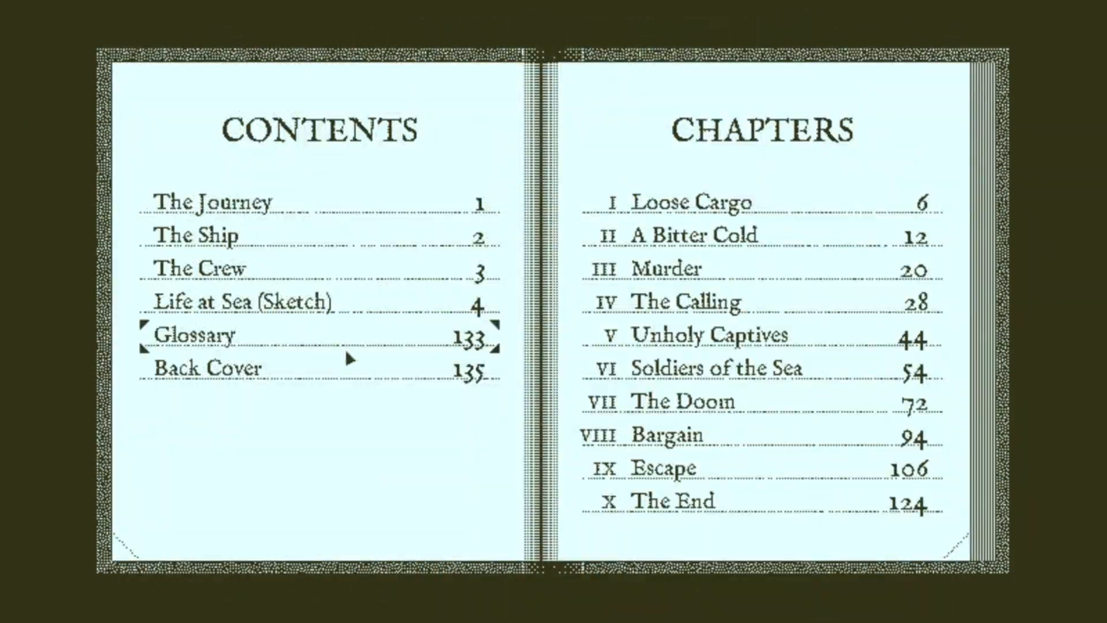